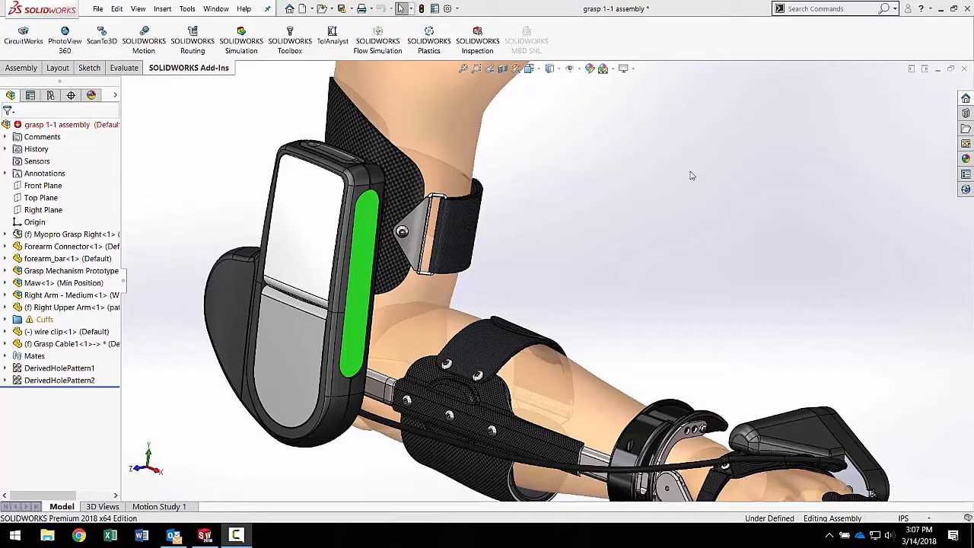
mouse_move(687, 178)
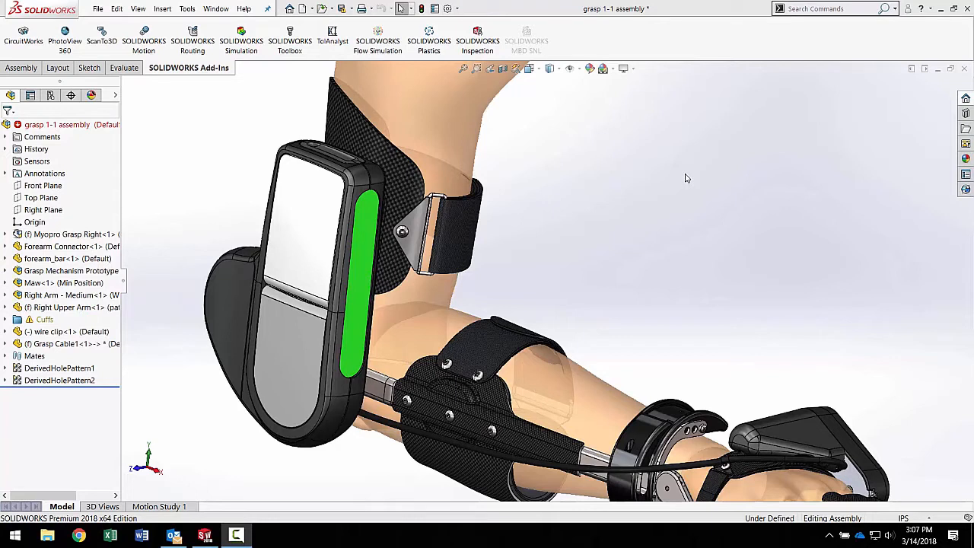
mouse_move(687, 161)
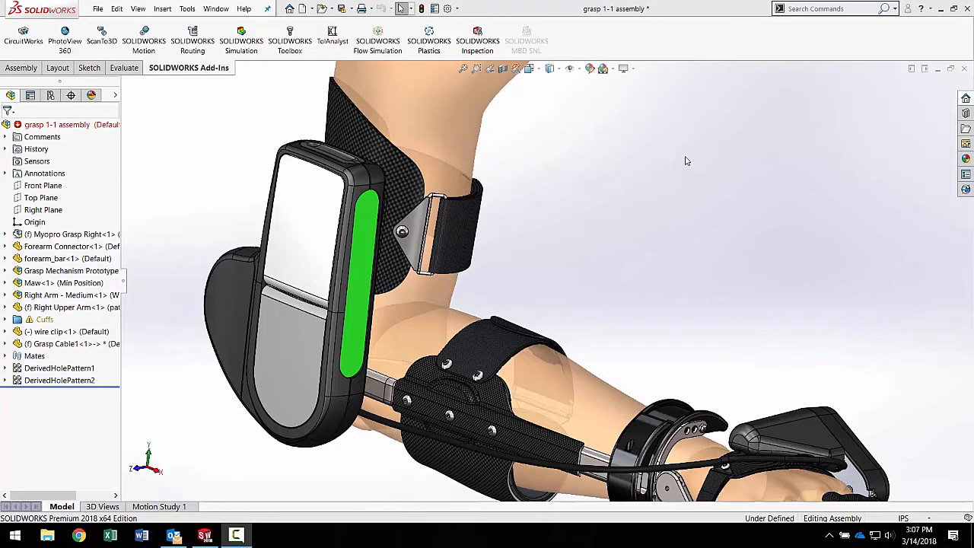
- Select the Myopro Grasp Right component and dismiss the File menu without choosing anything
left_click(72, 234)
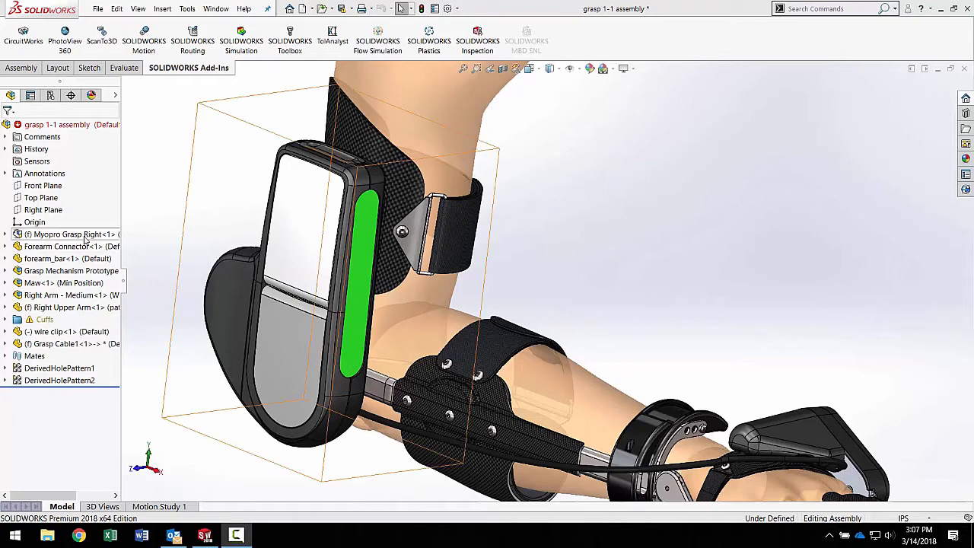
left_click(69, 233)
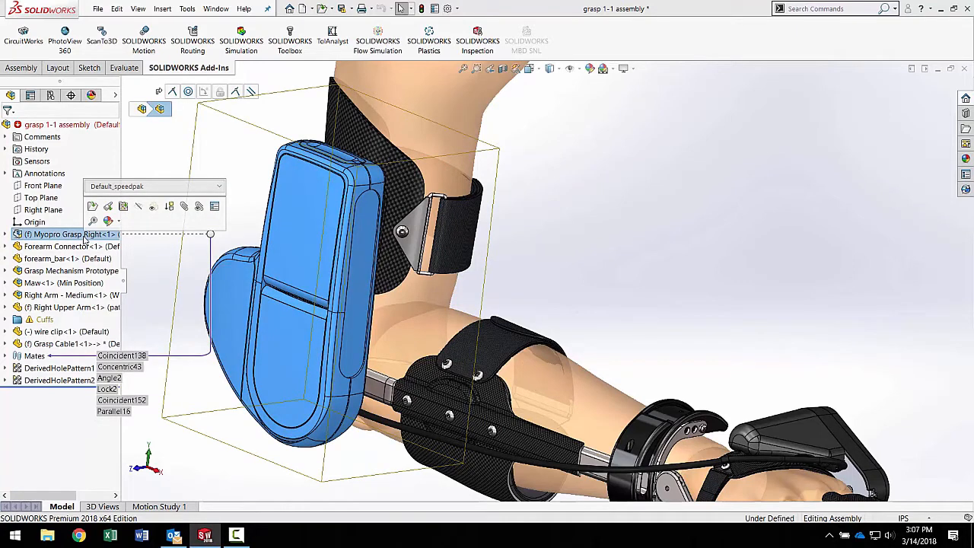
left_click(97, 9)
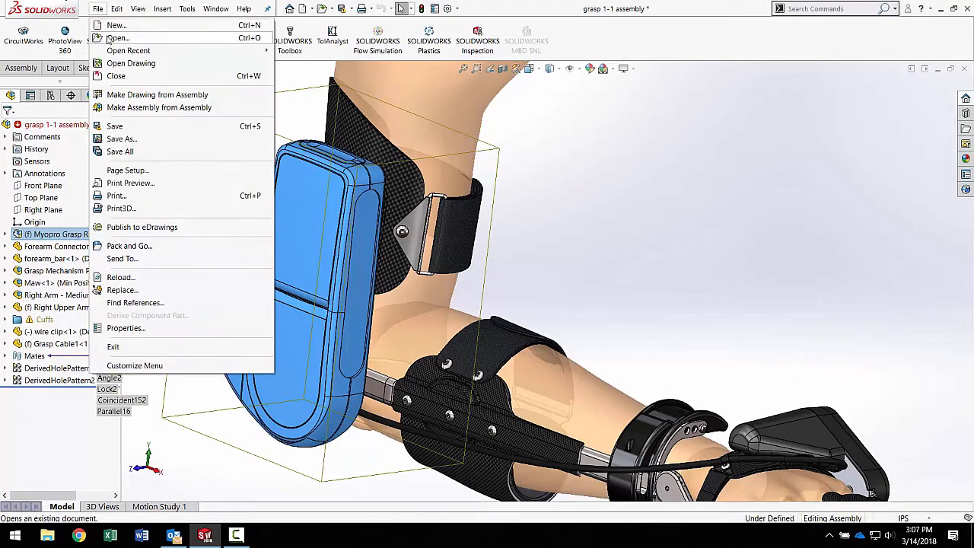
left_click(117, 38)
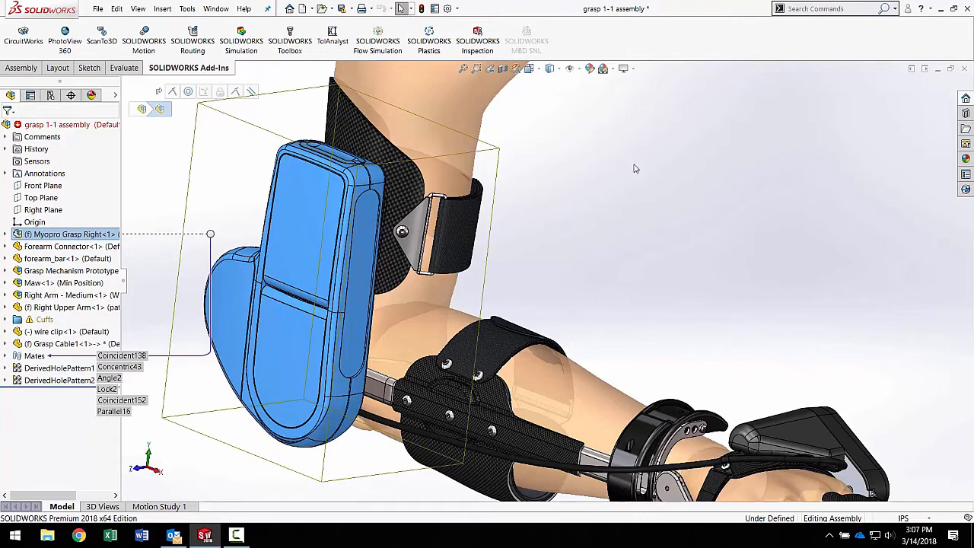
mouse_move(624, 174)
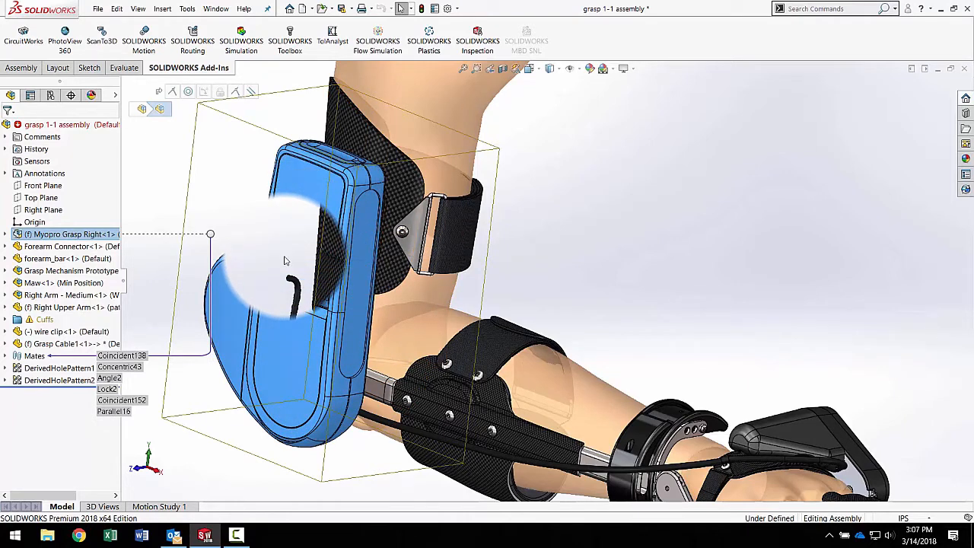
- Confirm 'Display SpeedPak graphics circle' is checked in System Options, found by searching 'speed'
left_click(449, 8)
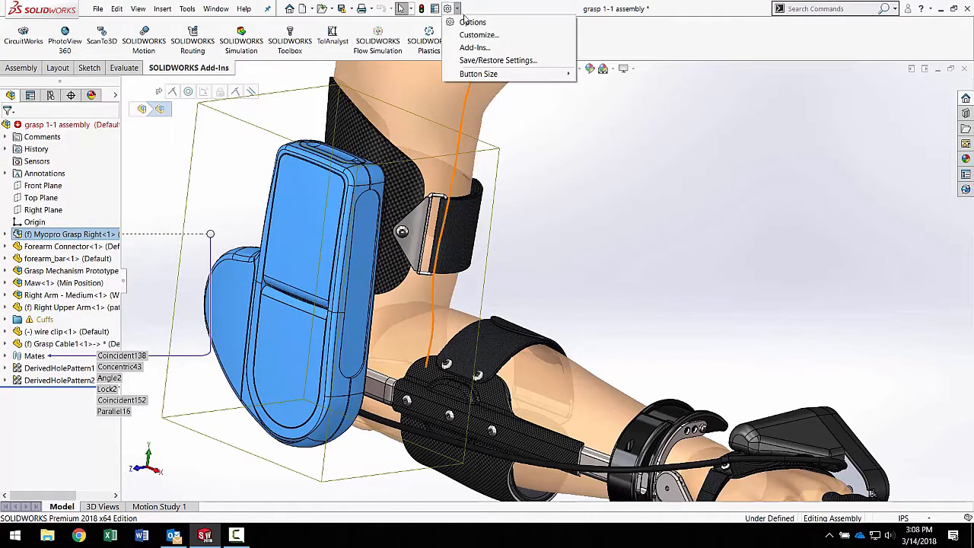
left_click(472, 21)
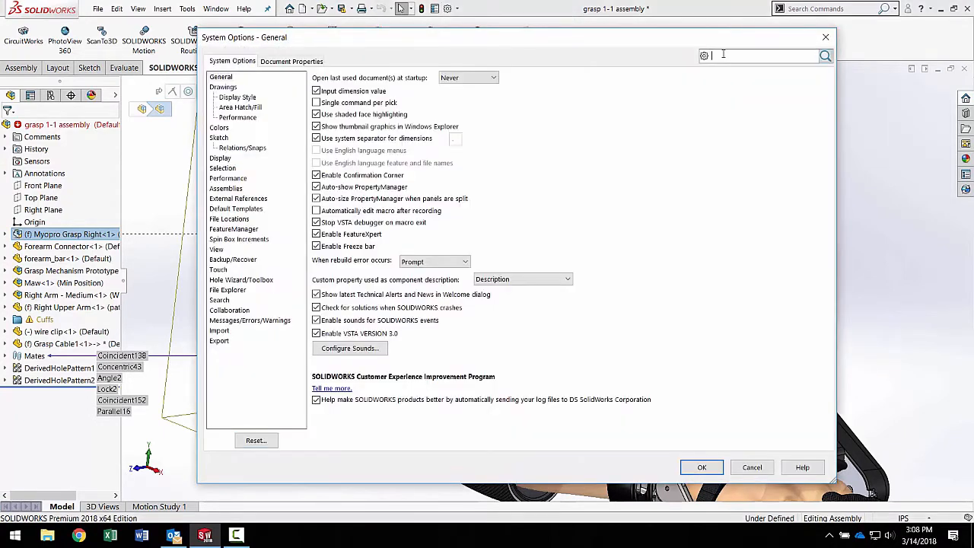
type("speedp")
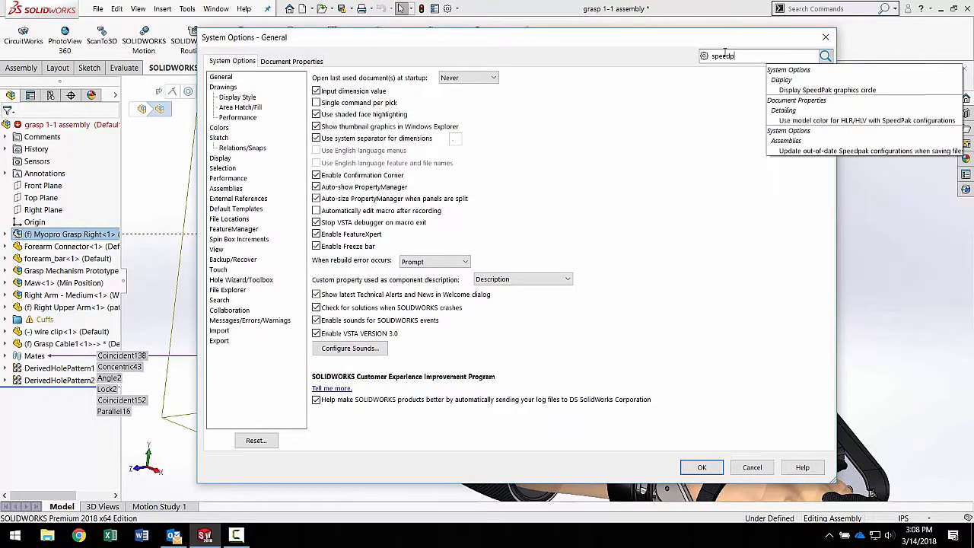
left_click(827, 90)
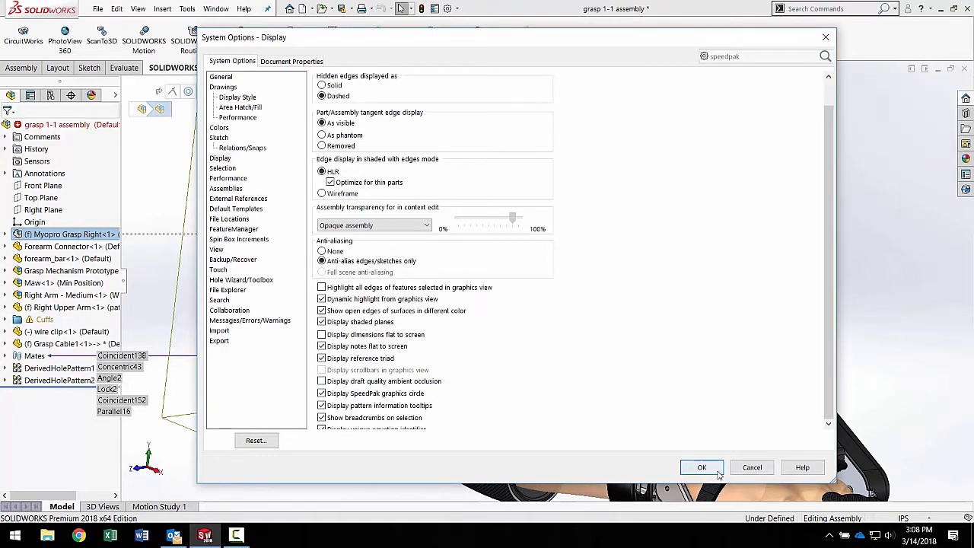
left_click(700, 467)
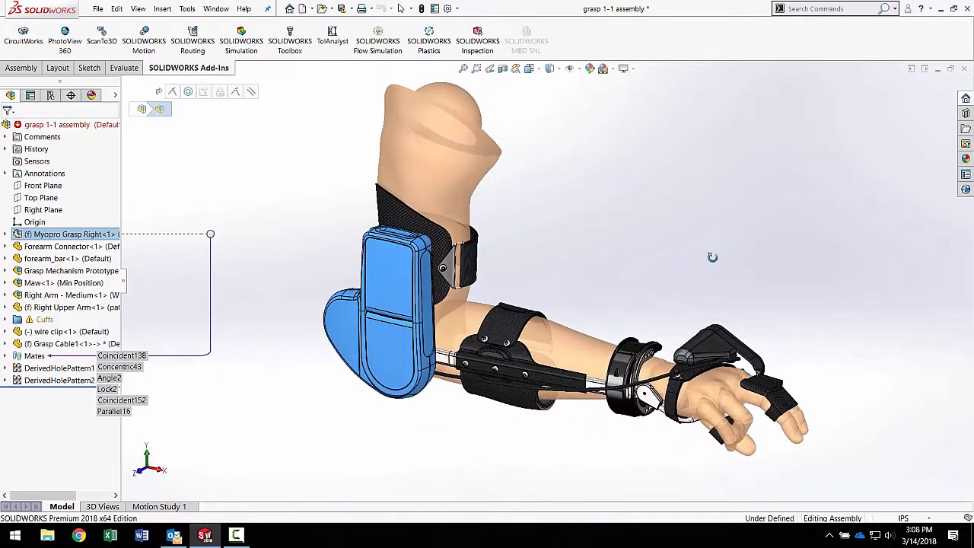
- Select the Maw sub-assembly and create a mated SpeedPak from its SpeedPak Options
left_click(69, 294)
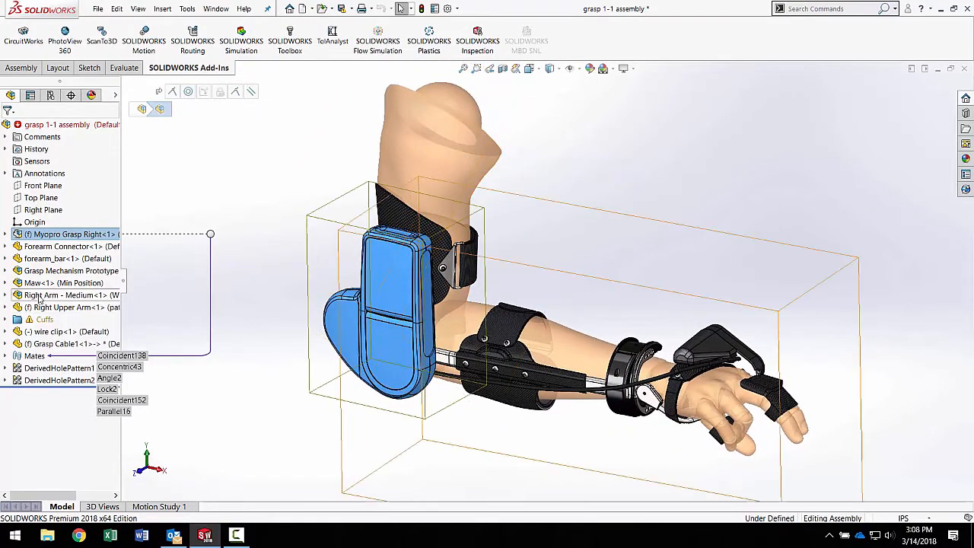
left_click(69, 270)
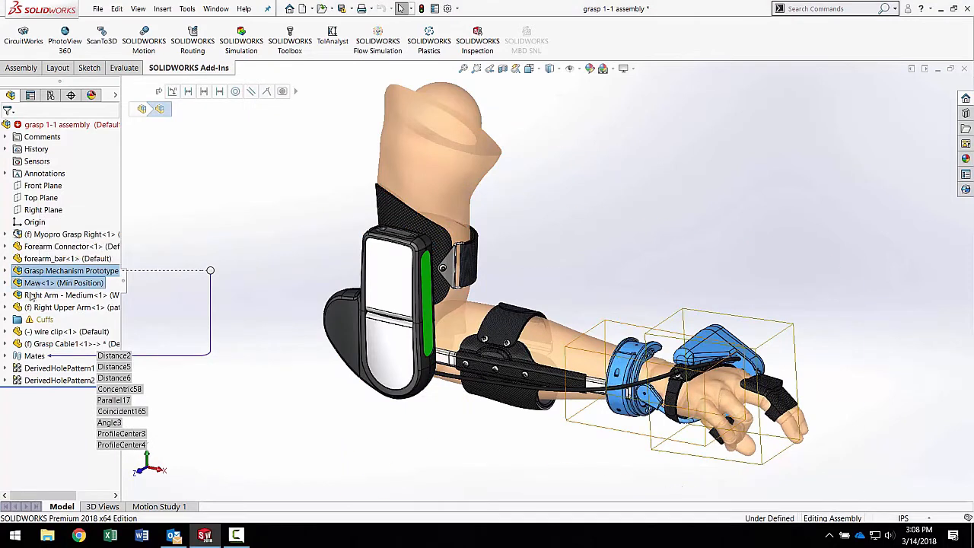
left_click(68, 294)
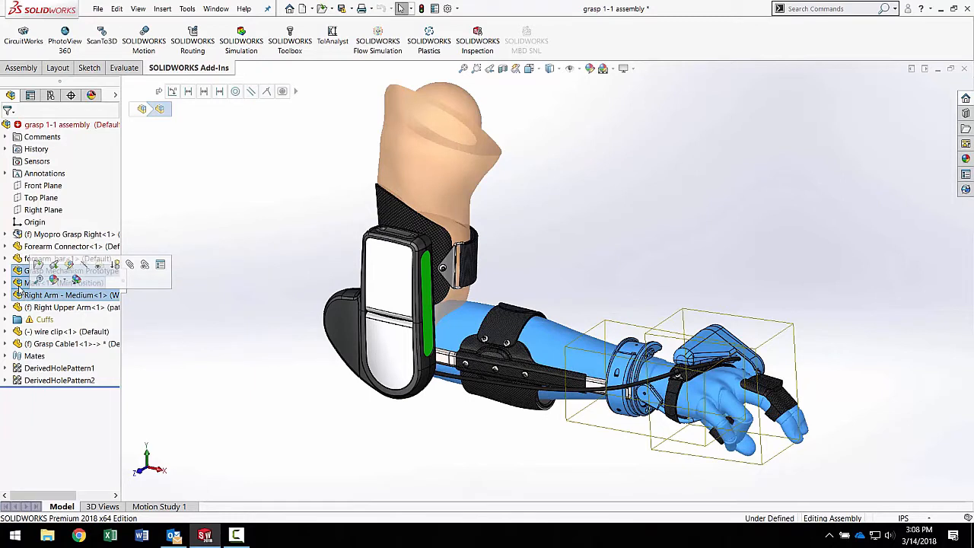
right_click(69, 294)
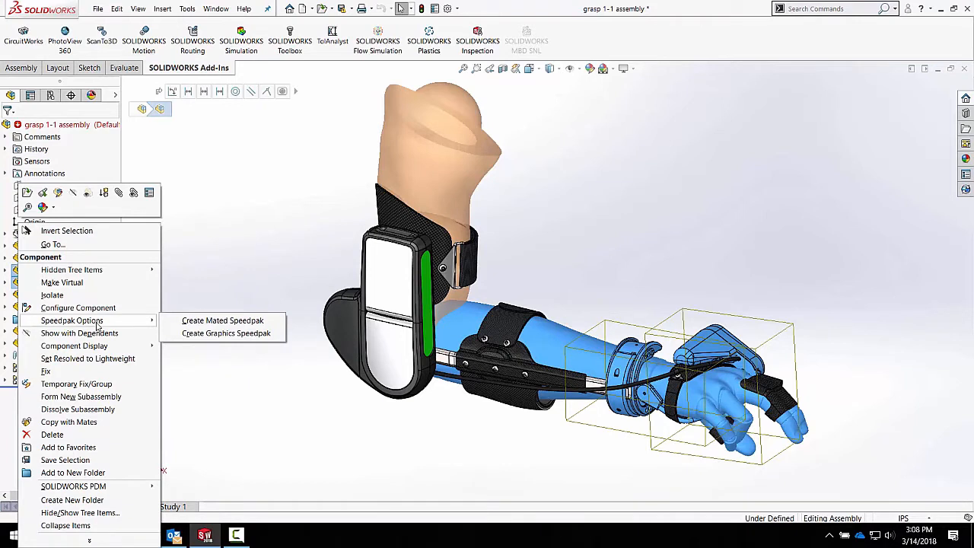
mouse_move(222, 320)
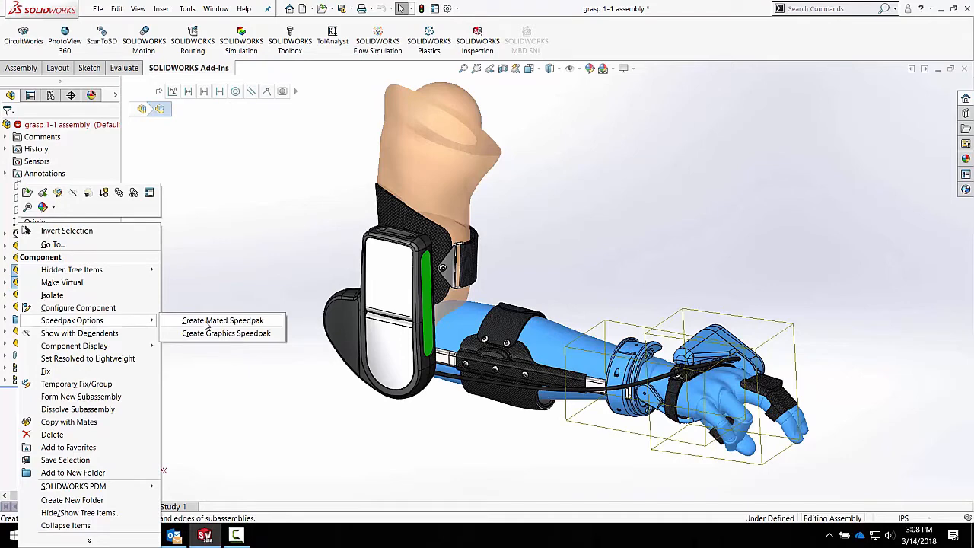
left_click(221, 320)
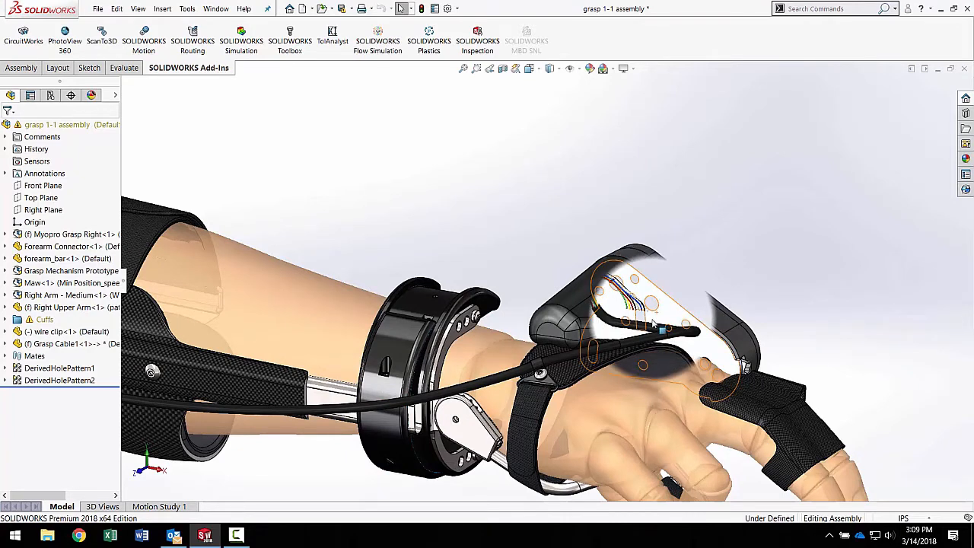
mouse_move(651, 329)
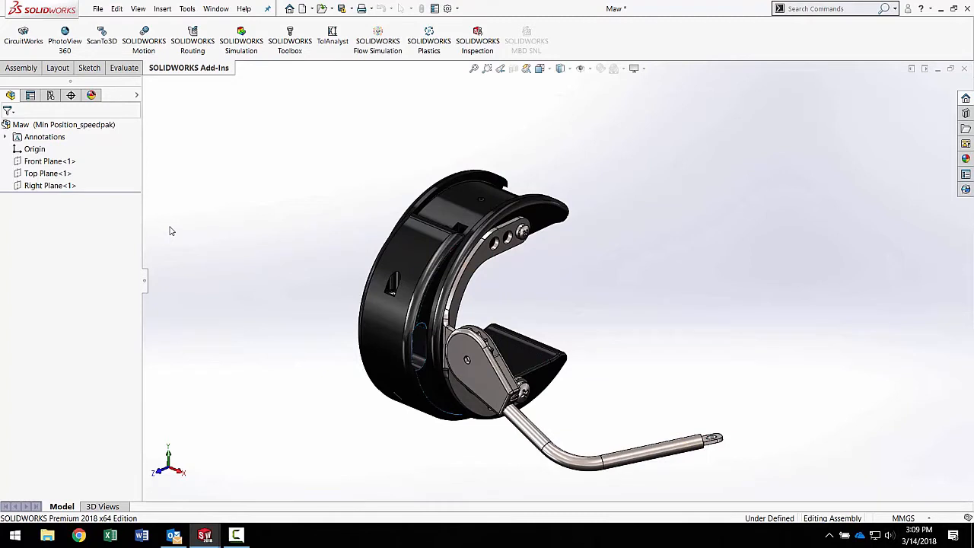
mouse_move(90, 171)
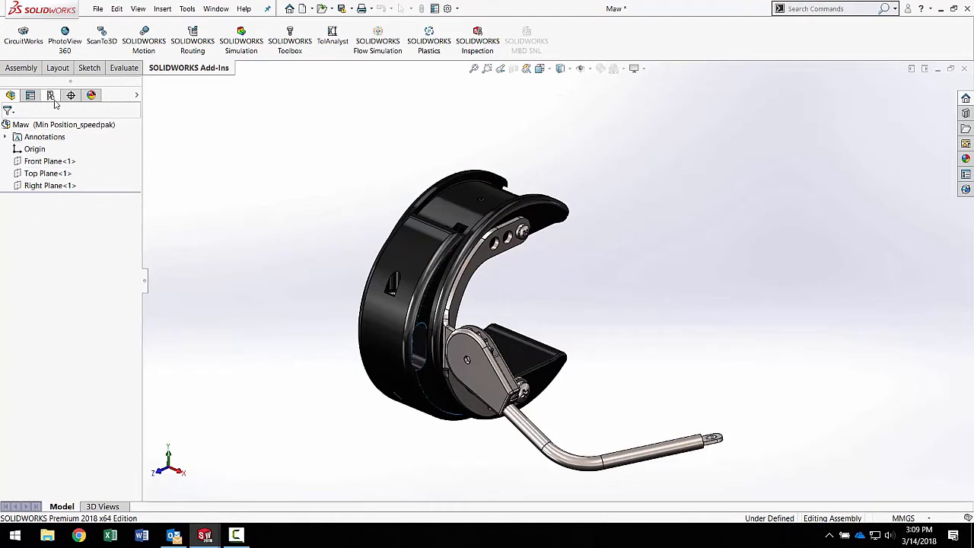
- Edit Maw's Min Position_speedpak configuration and expand MYO.09.v2015 to reach its sketches
left_click(50, 95)
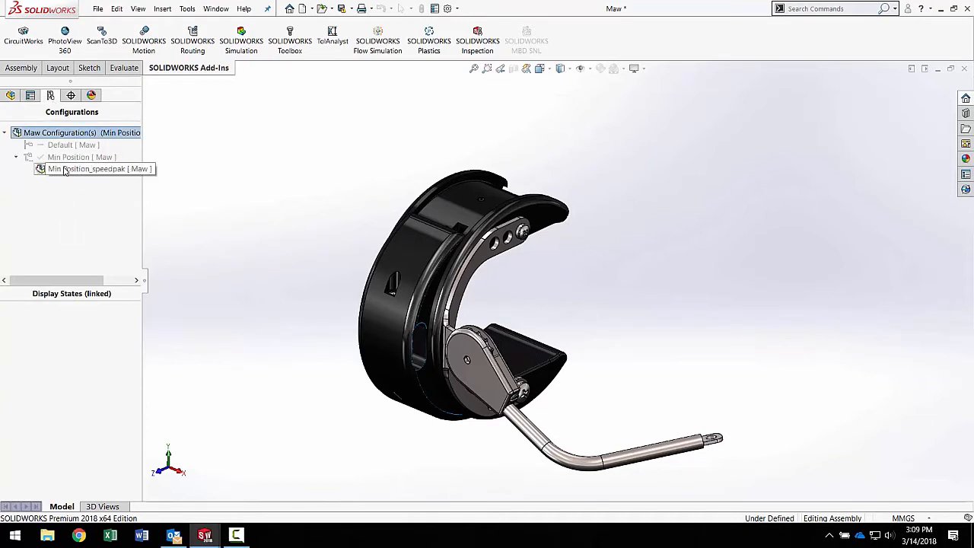
right_click(91, 168)
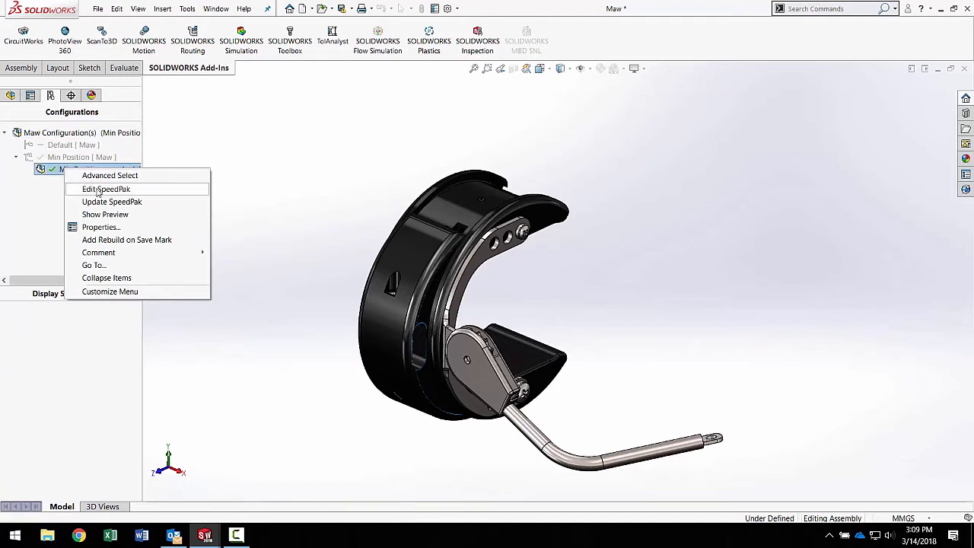
left_click(105, 188)
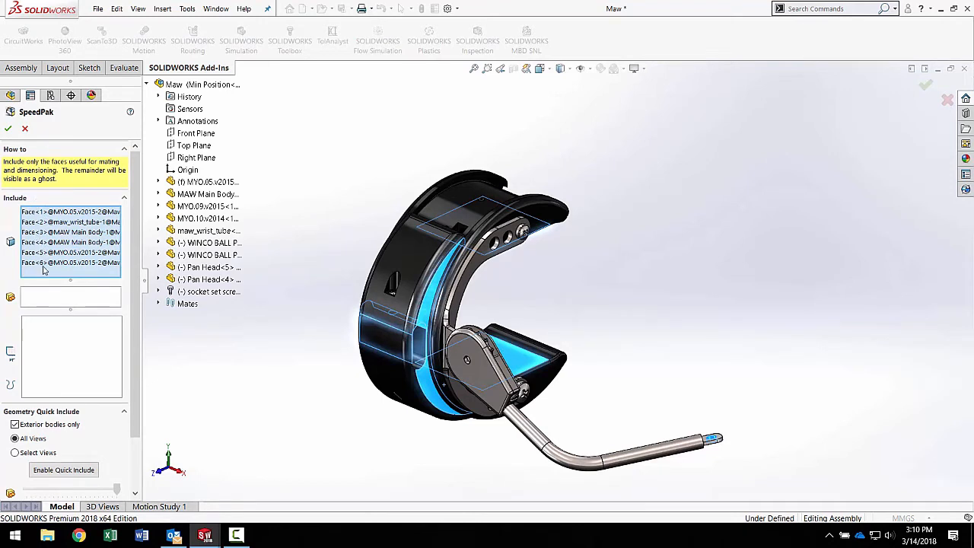
mouse_move(42, 274)
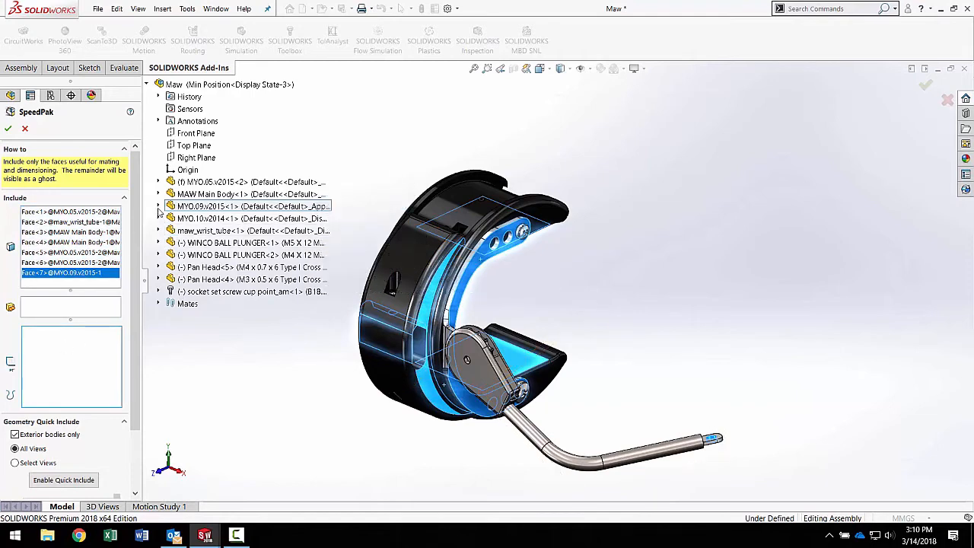
left_click(157, 207)
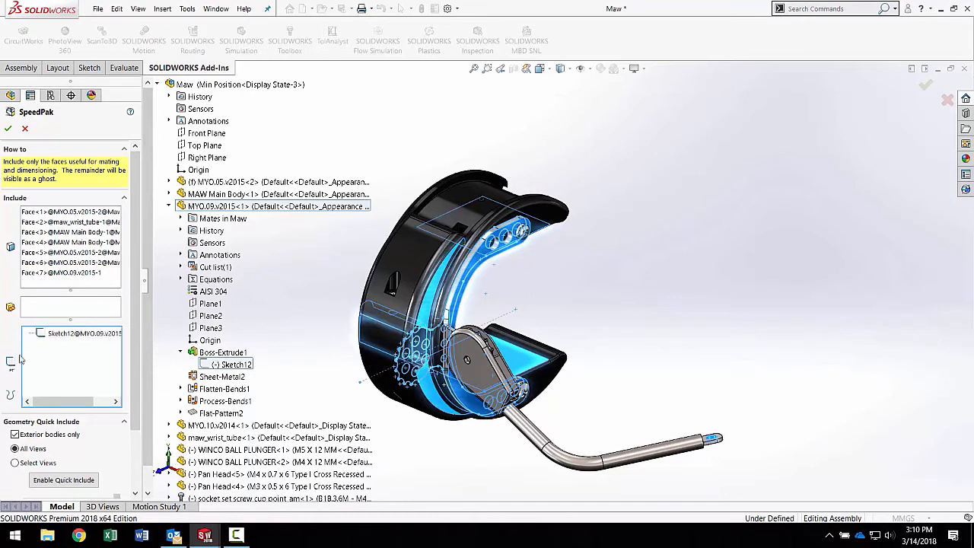
mouse_move(52, 375)
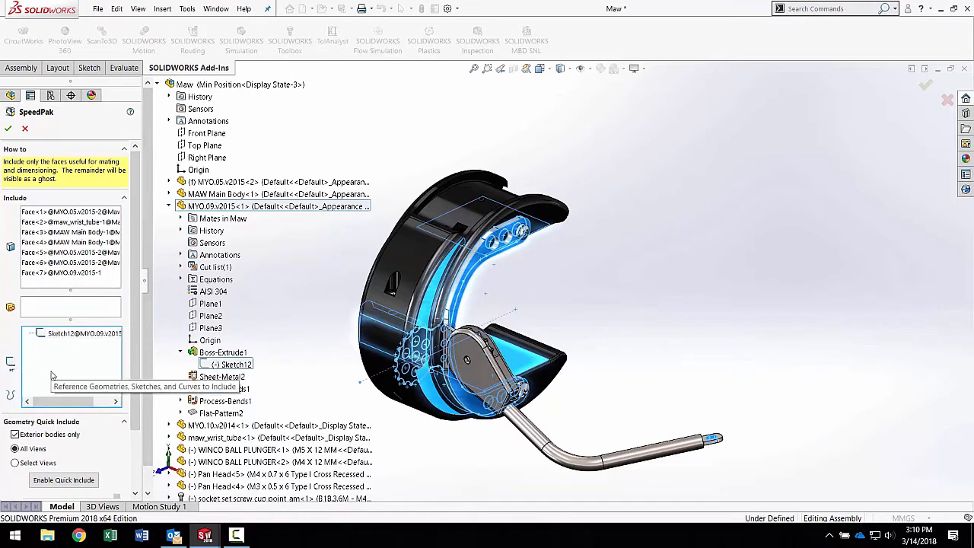
mouse_move(32, 148)
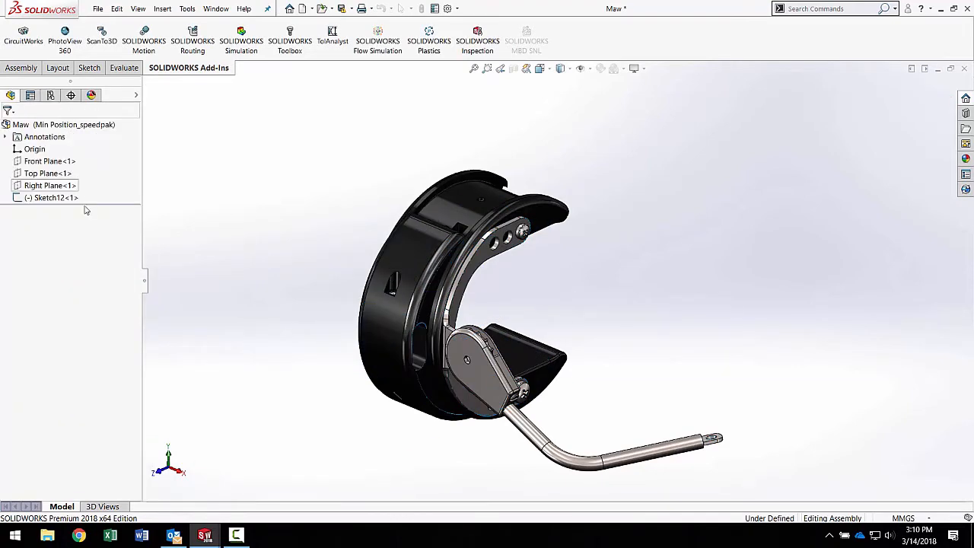
- Include Sketch12 in Maw's SpeedPak, view its configurations, and switch to grasp 1-1
left_click(51, 197)
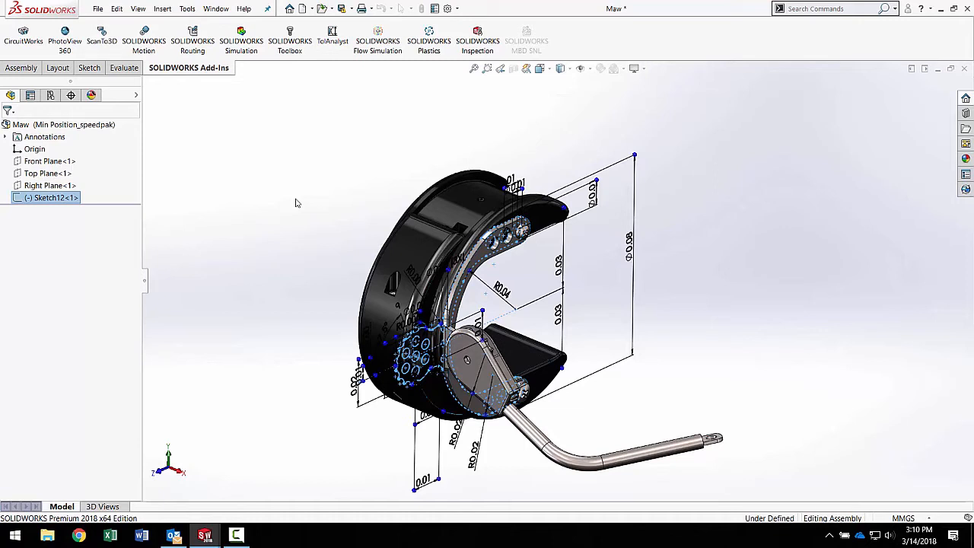
left_click(61, 124)
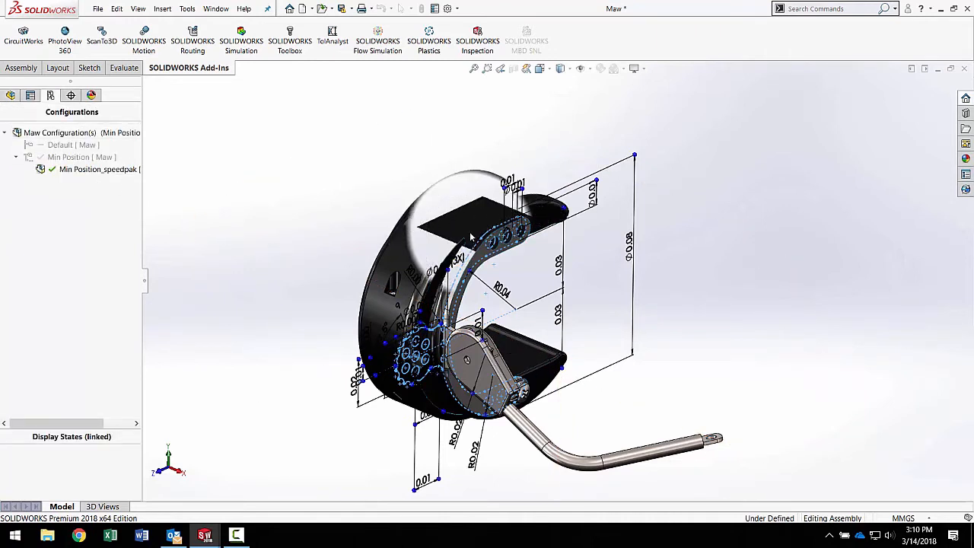
left_click(215, 8)
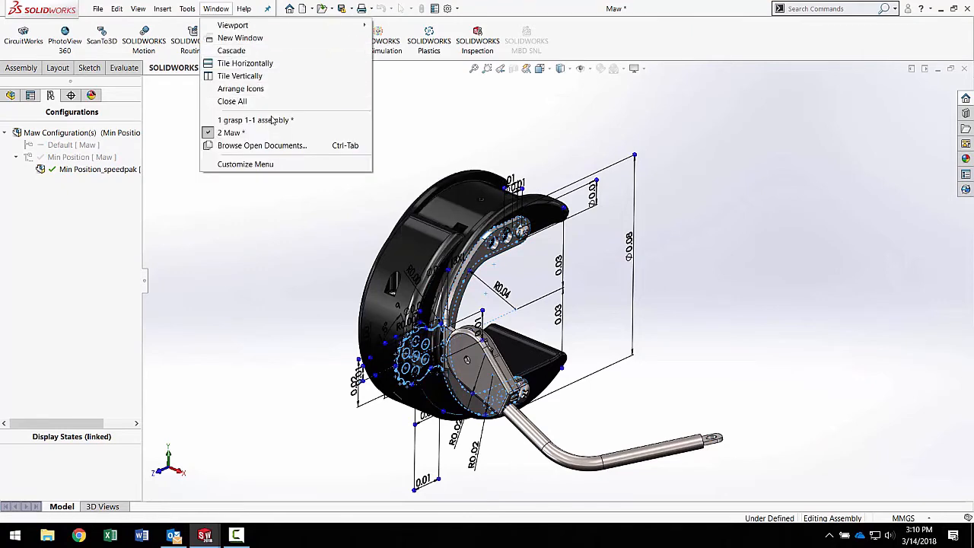
left_click(255, 120)
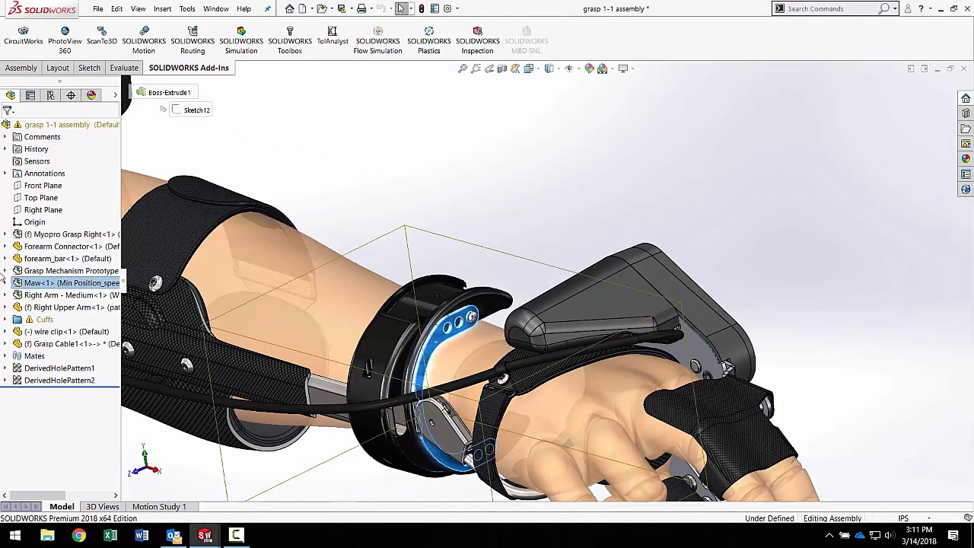
- Expand Maw, show Sketch12, and set Maw's SpeedPak back to its parent configuration
left_click(6, 282)
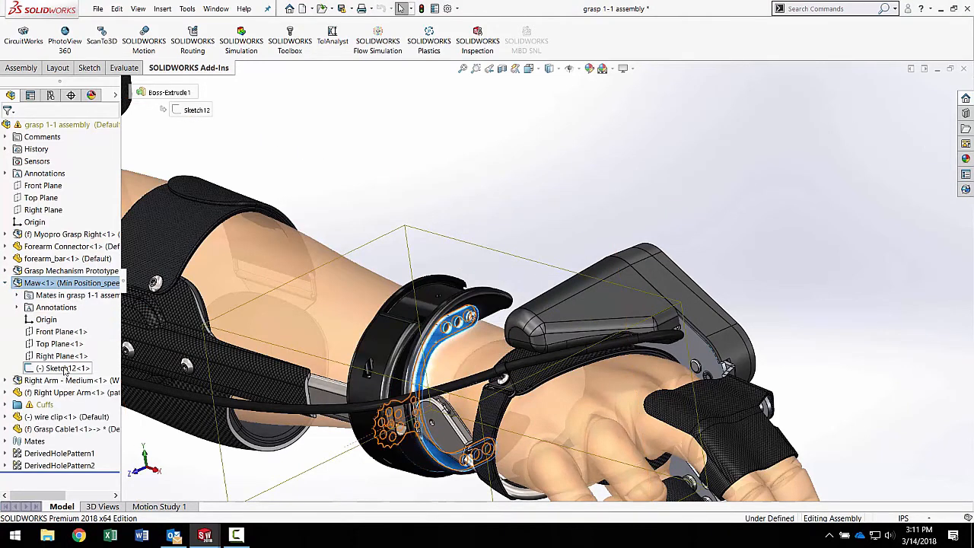
left_click(63, 368)
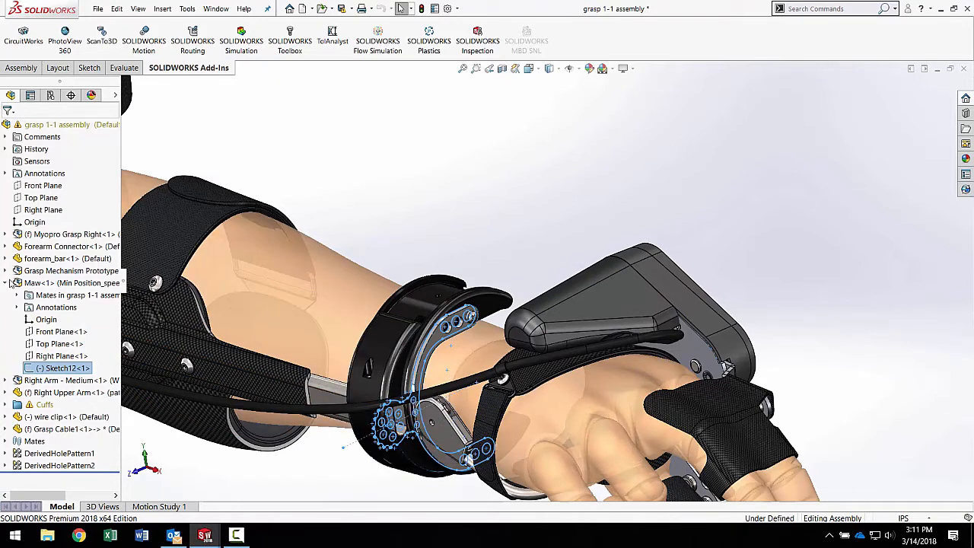
mouse_move(282, 259)
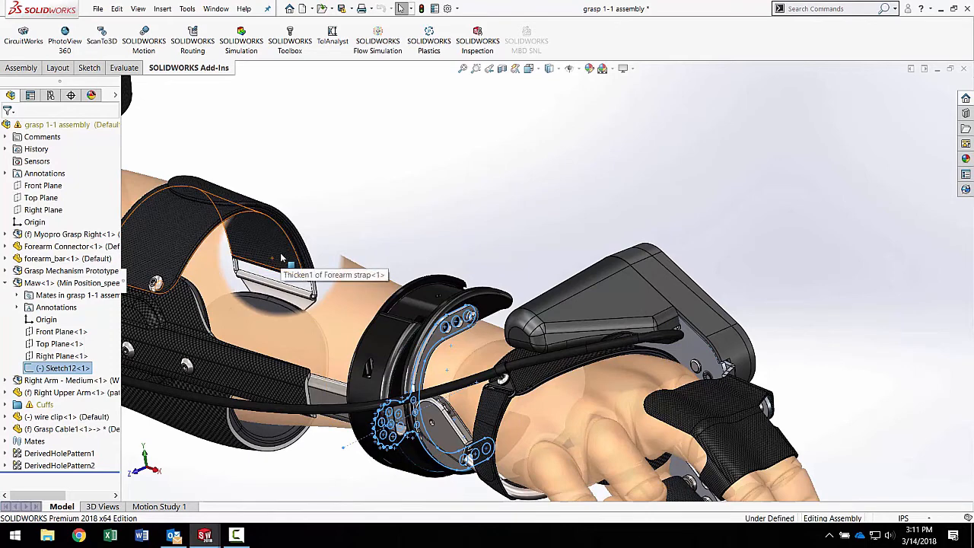
mouse_move(213, 261)
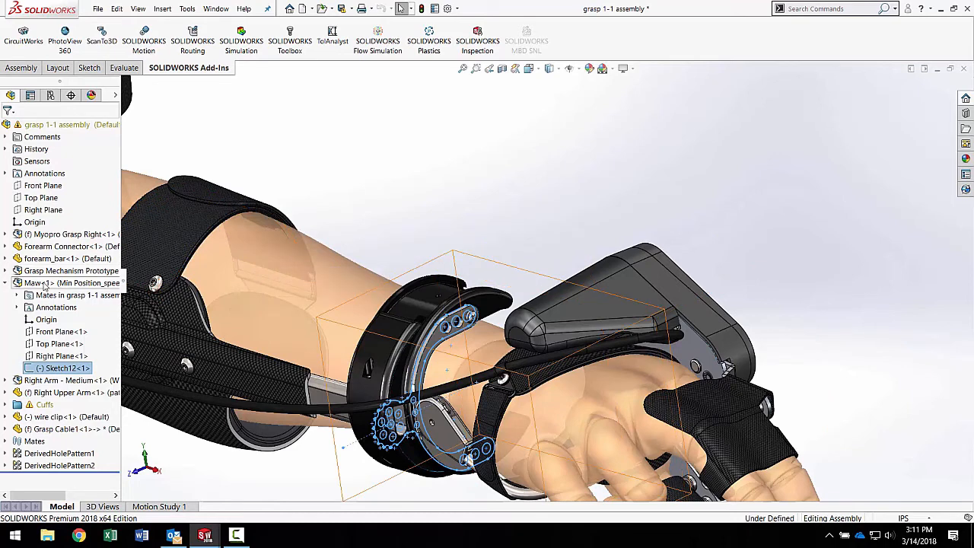
right_click(38, 282)
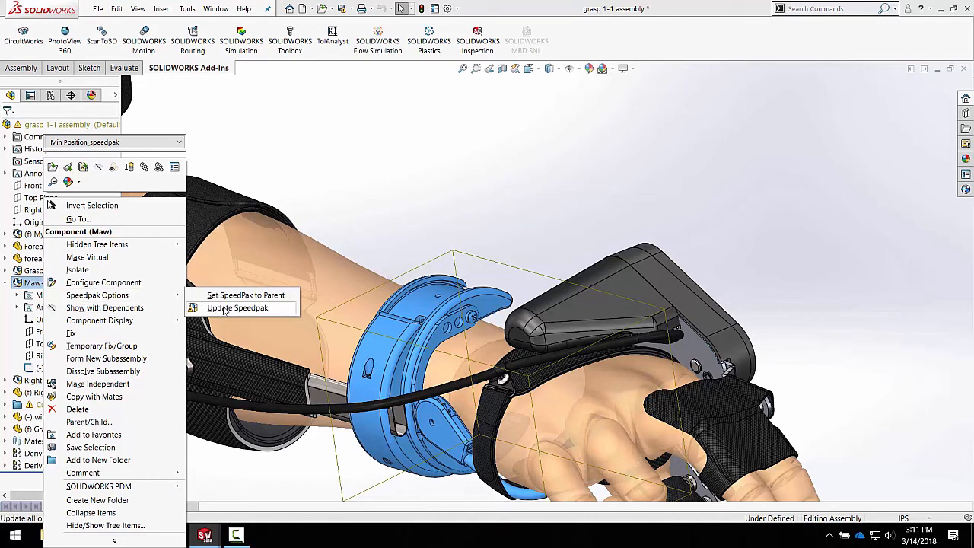
mouse_move(246, 295)
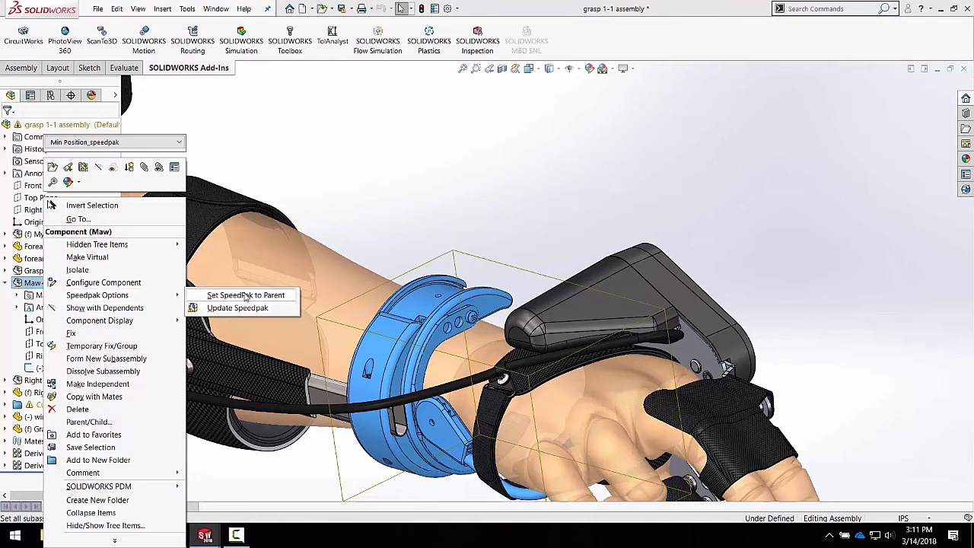
left_click(245, 295)
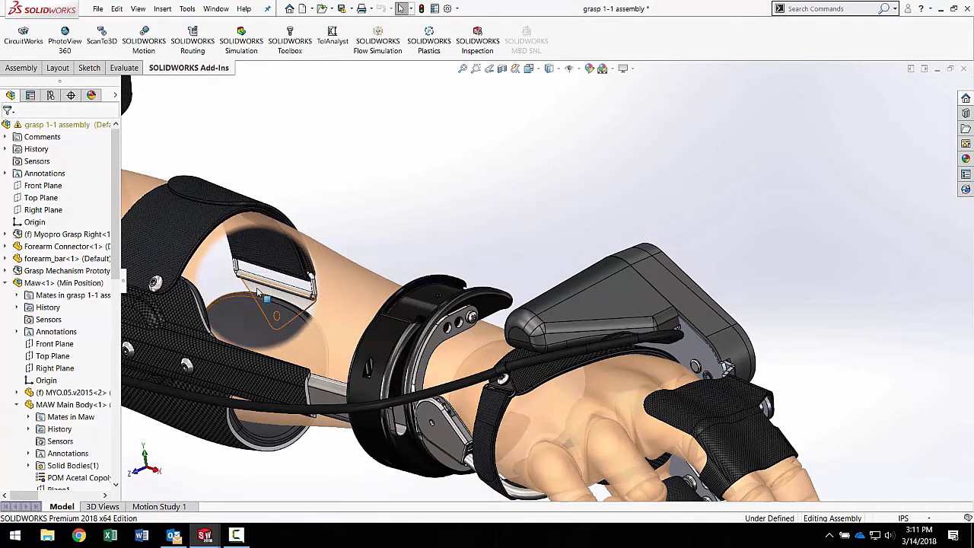
mouse_move(267, 297)
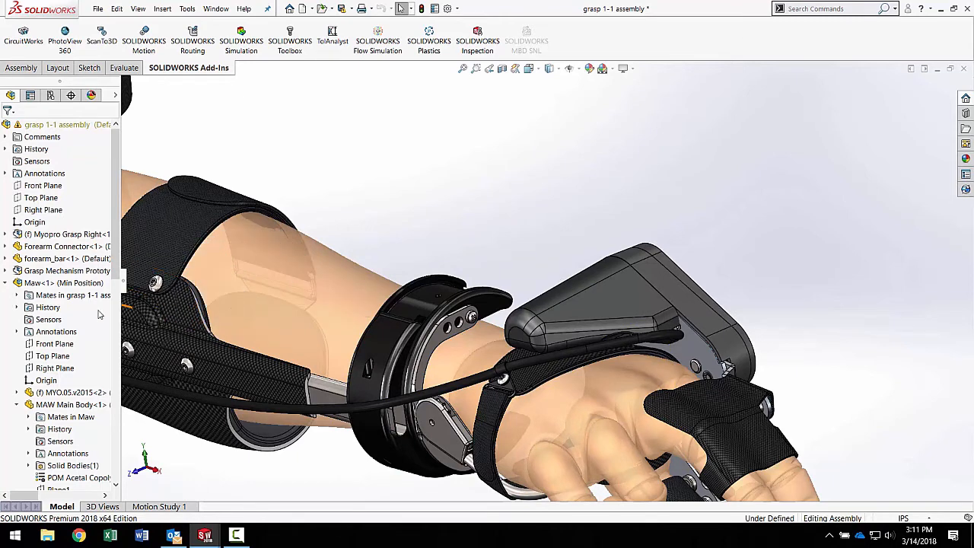
right_click(53, 282)
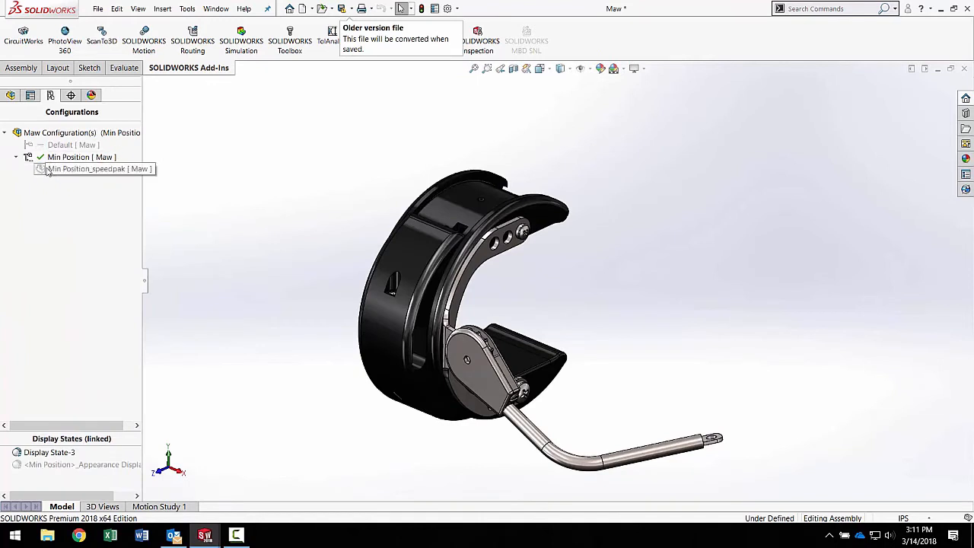
- Delete Maw's Min Position_speedpak configuration and confirm with Yes
right_click(97, 168)
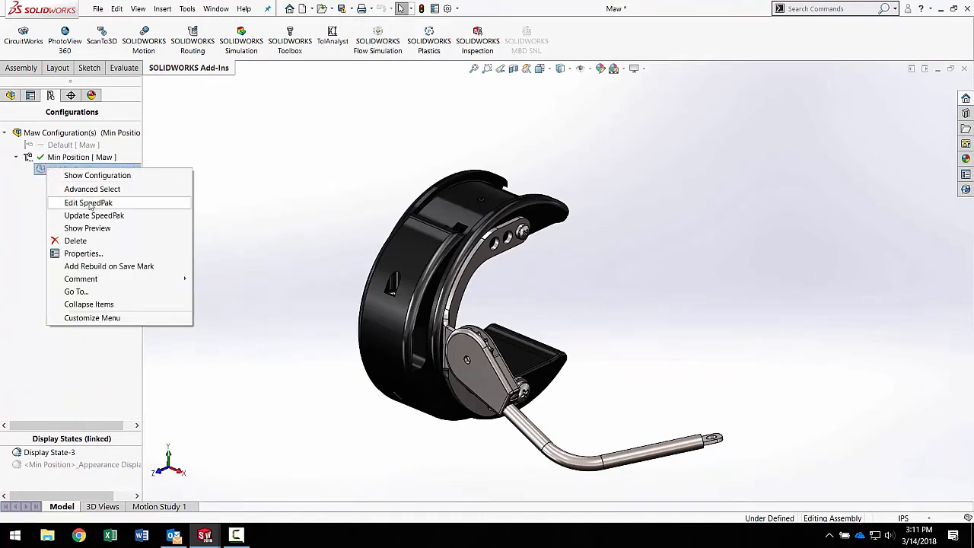
left_click(75, 240)
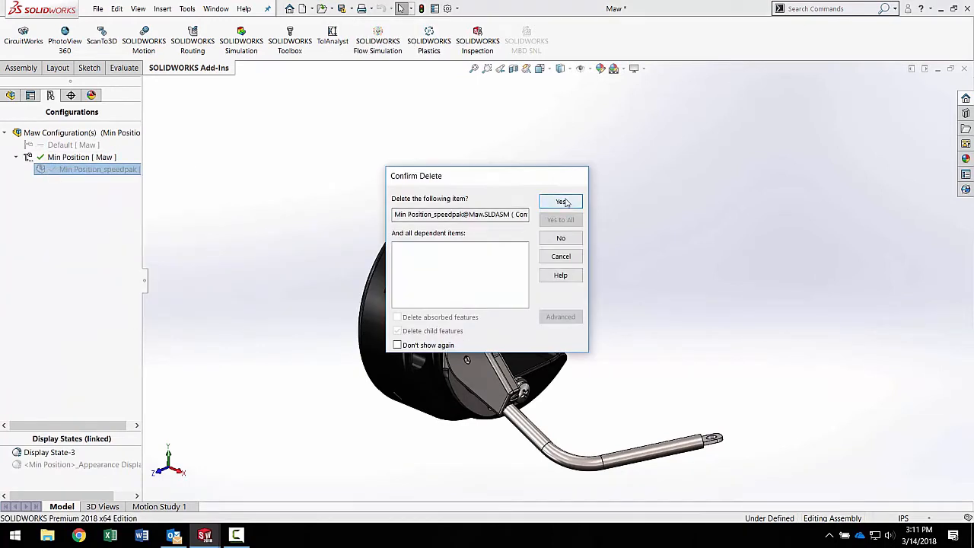
left_click(561, 201)
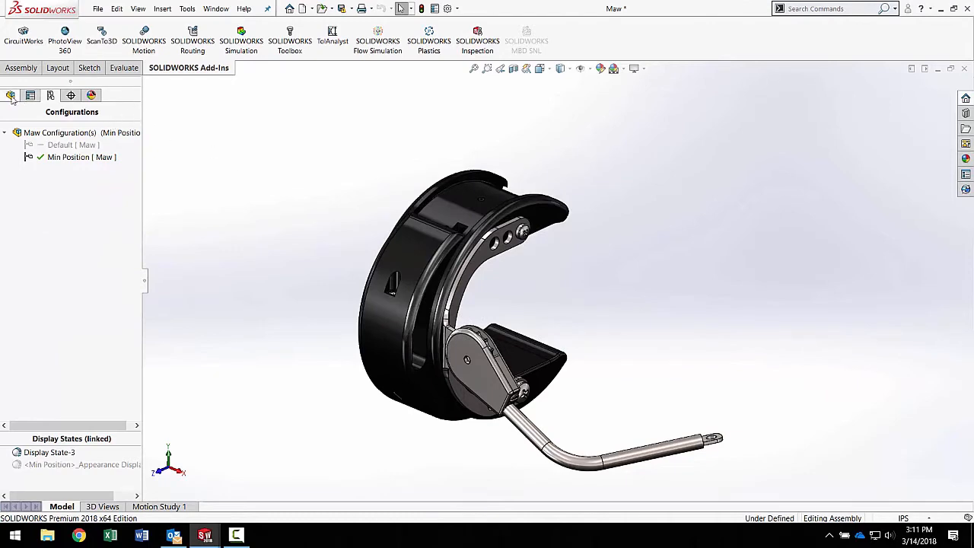
- Switch back to the grasp 1-1 assembly and bring up Maw's SpeedPak options
left_click(215, 9)
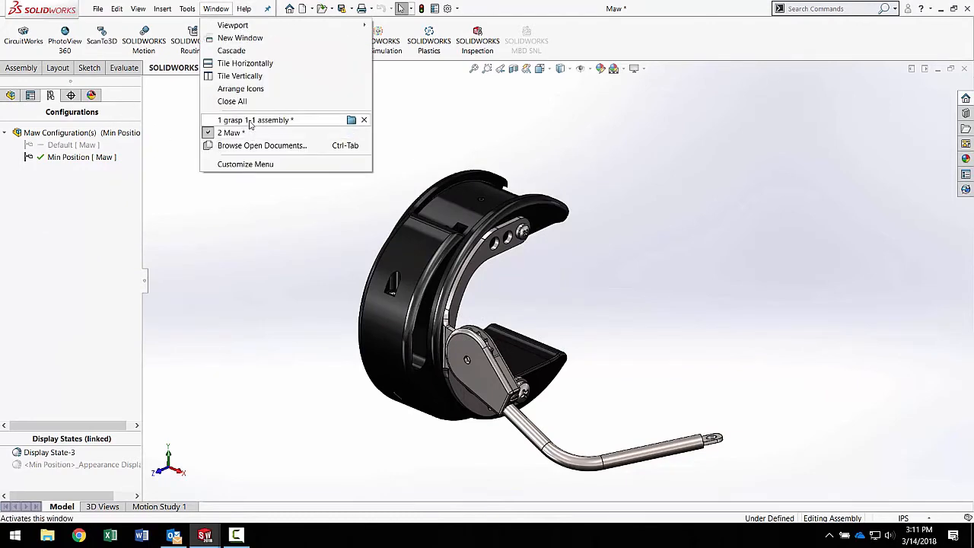
left_click(254, 120)
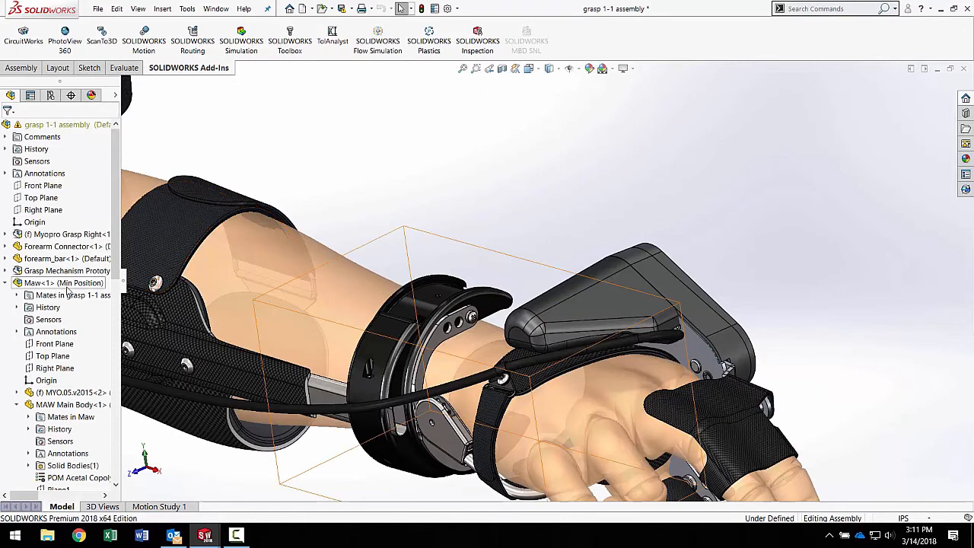
right_click(62, 282)
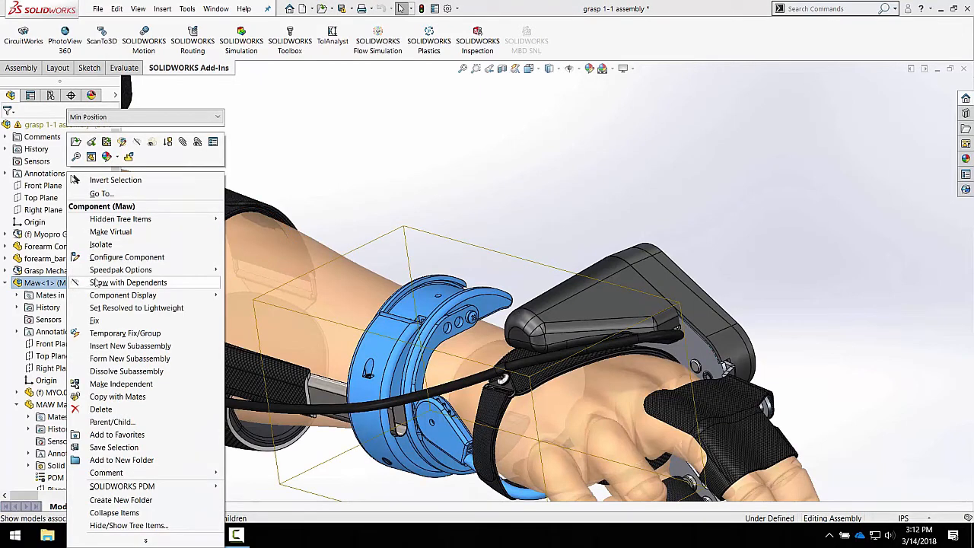
mouse_move(120, 269)
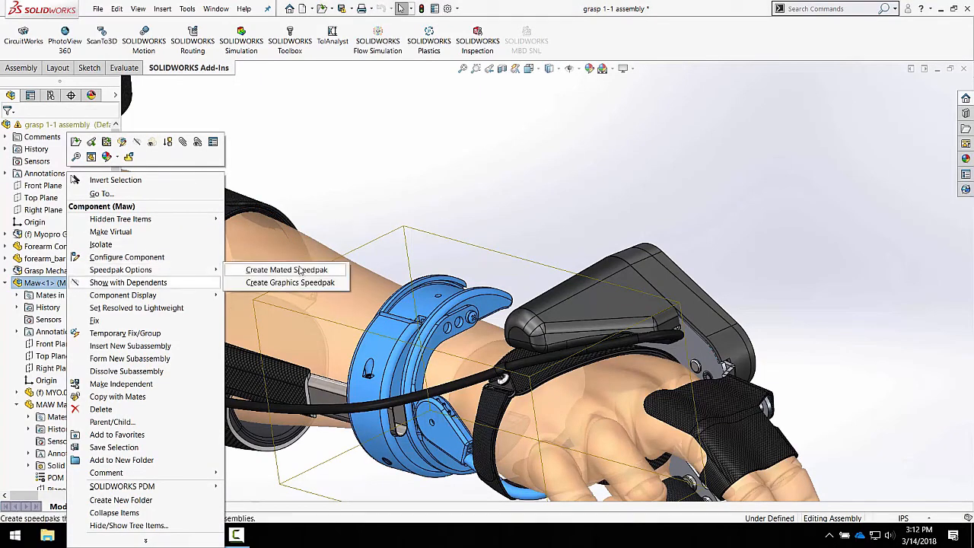